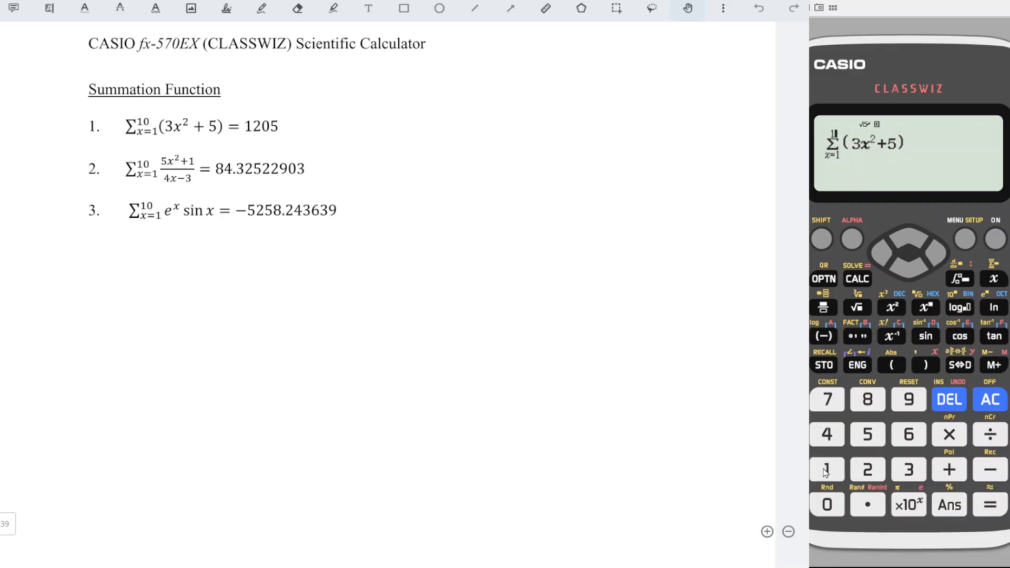
# Step: Finish the first sum's upper limit, then clear it and start a fraction-term summation
pyautogui.click(990, 505)
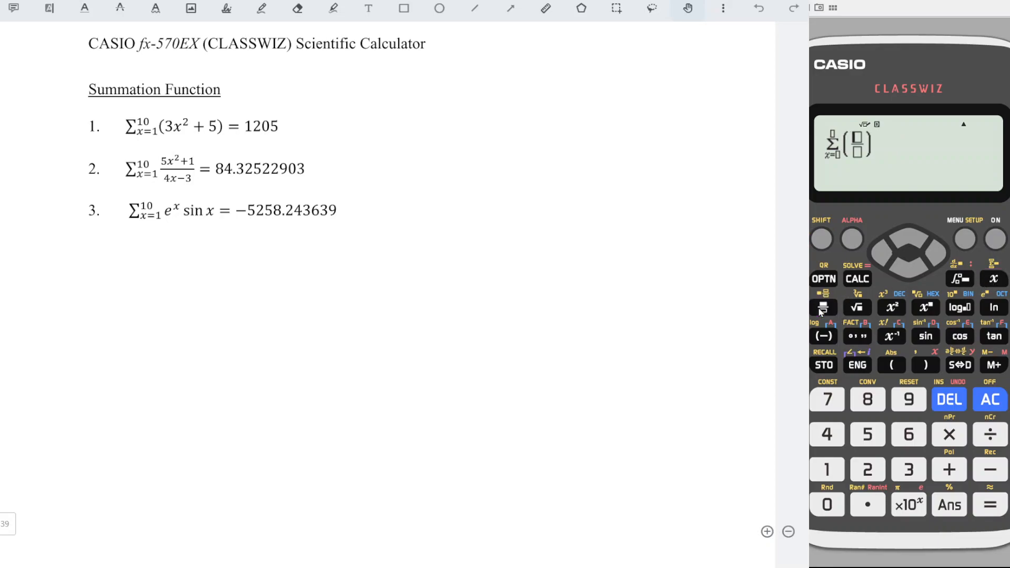
# Step: Sum (5x²+1)/(4x−3) from x=1 to 10, giving 84.32522903
pyautogui.click(867, 434)
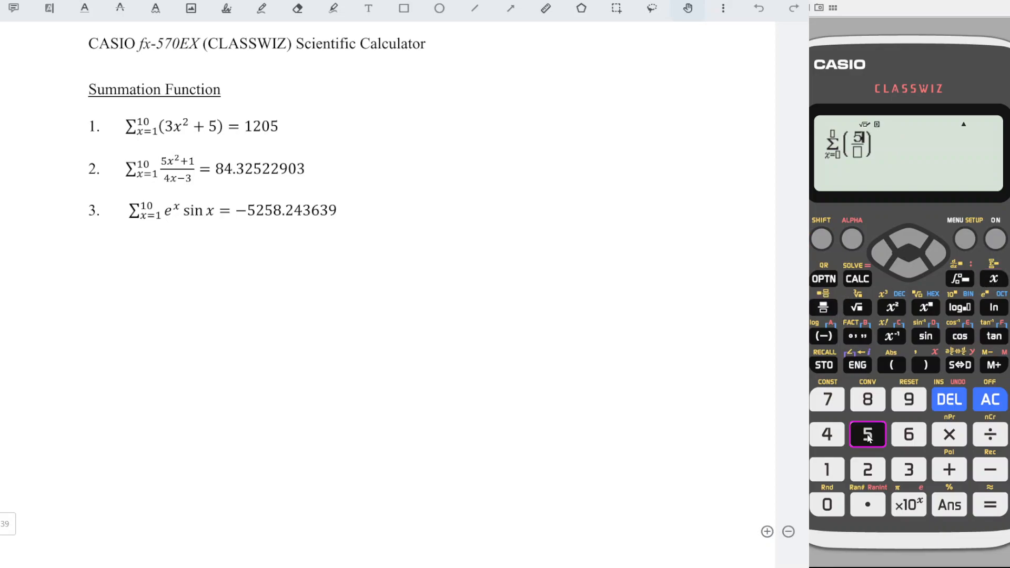
pyautogui.click(892, 307)
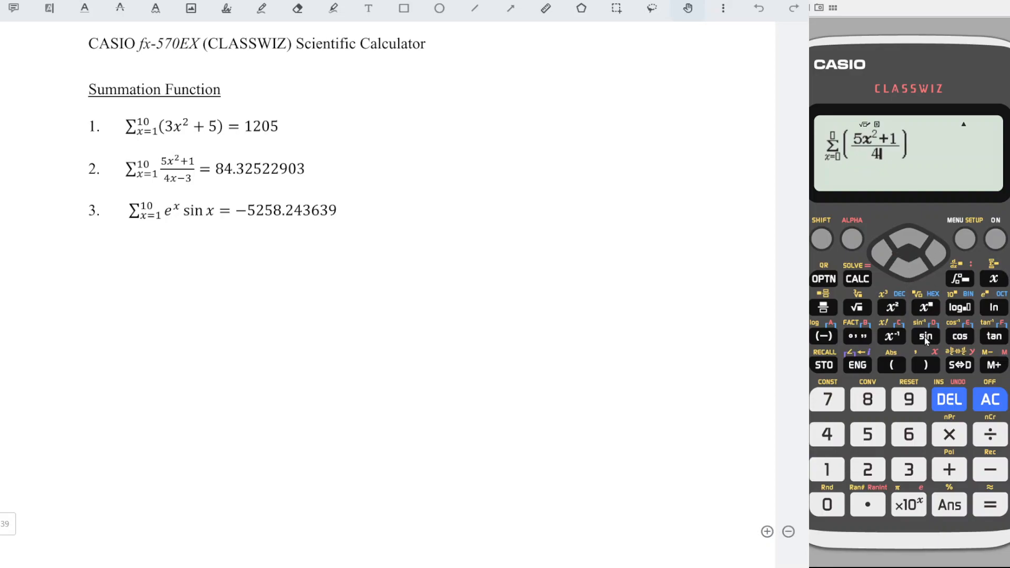
pyautogui.click(908, 469)
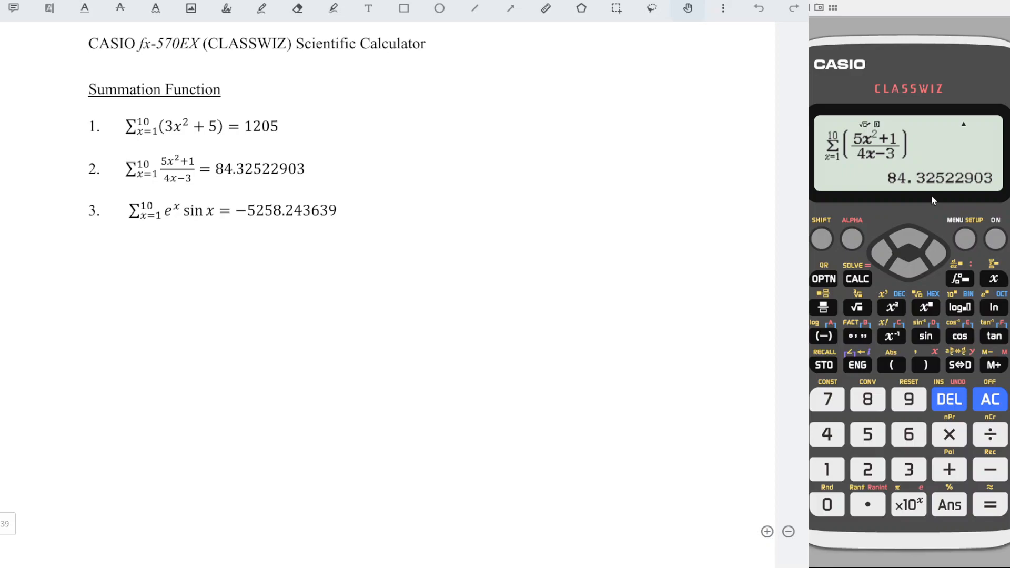
# Step: Start a new summation with the term e^x·sin(x)
pyautogui.click(994, 279)
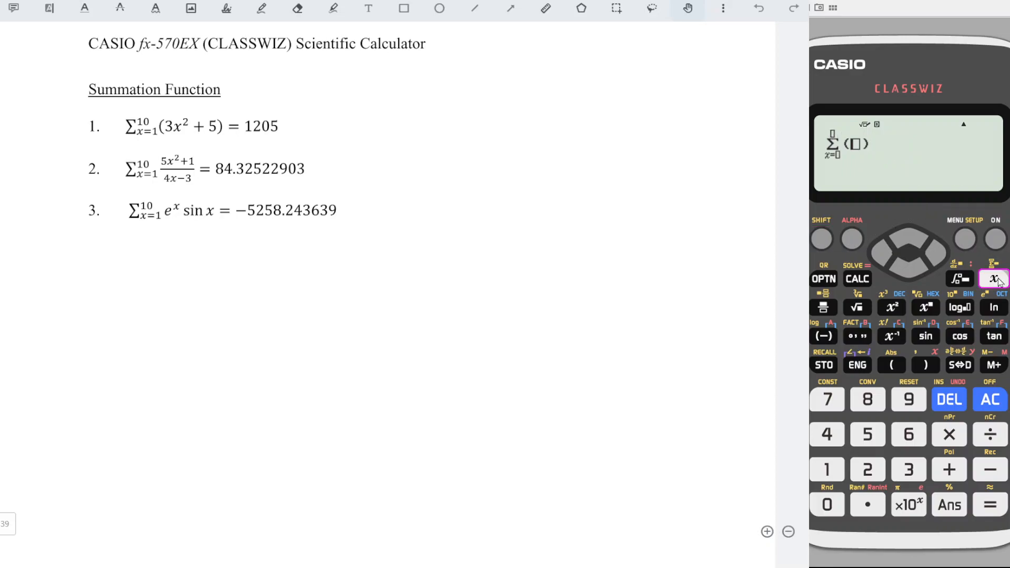
pyautogui.click(821, 238)
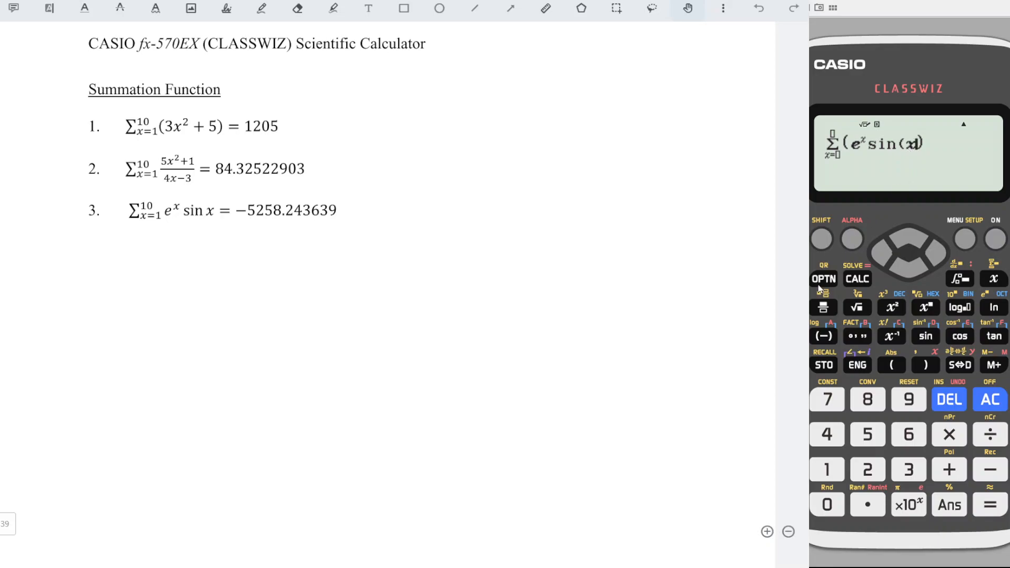
# Step: Mark the sine's x as radians, sin(x^r), and close the bracket
pyautogui.click(824, 278)
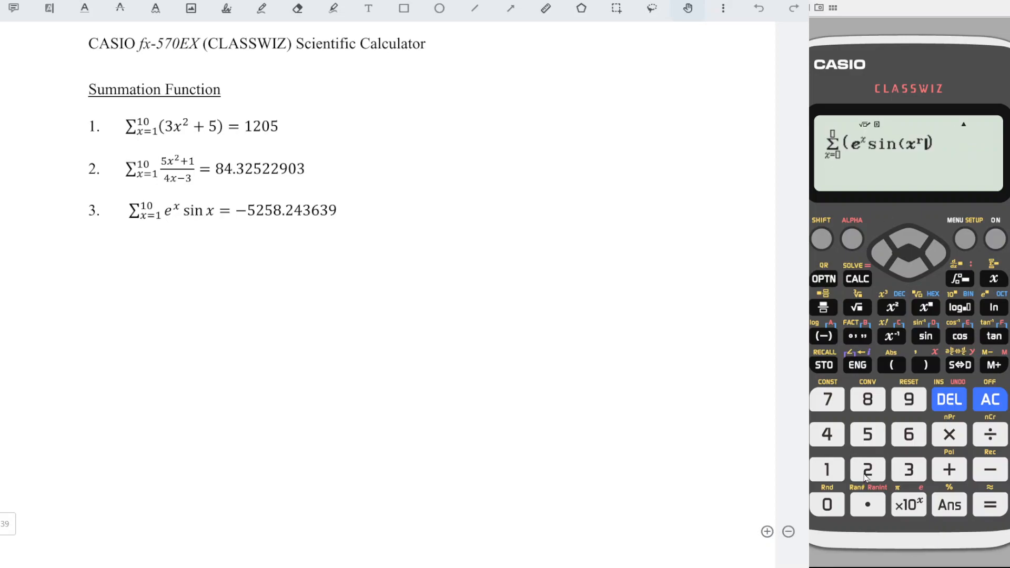
pyautogui.click(927, 365)
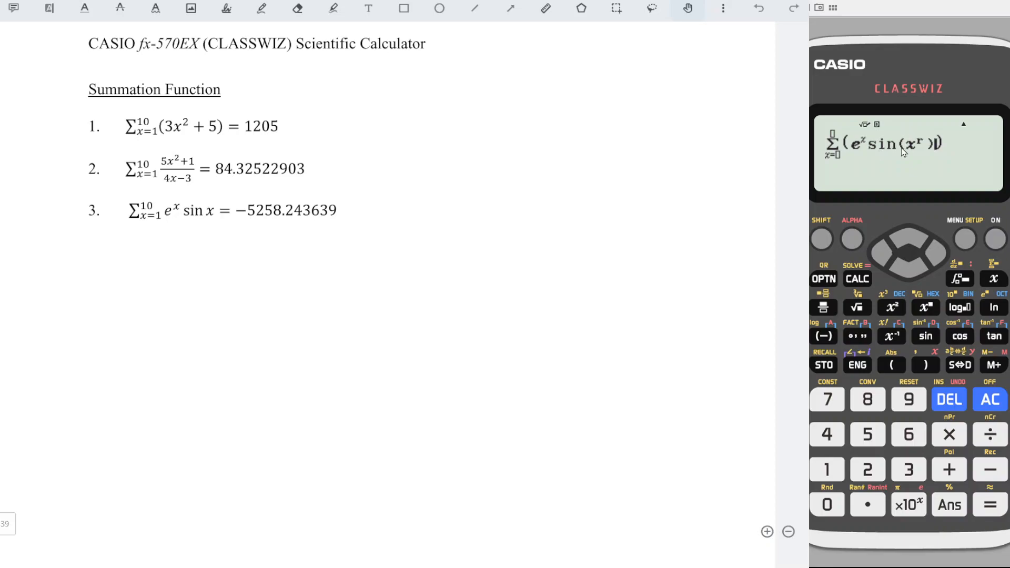
pyautogui.moveTo(920, 164)
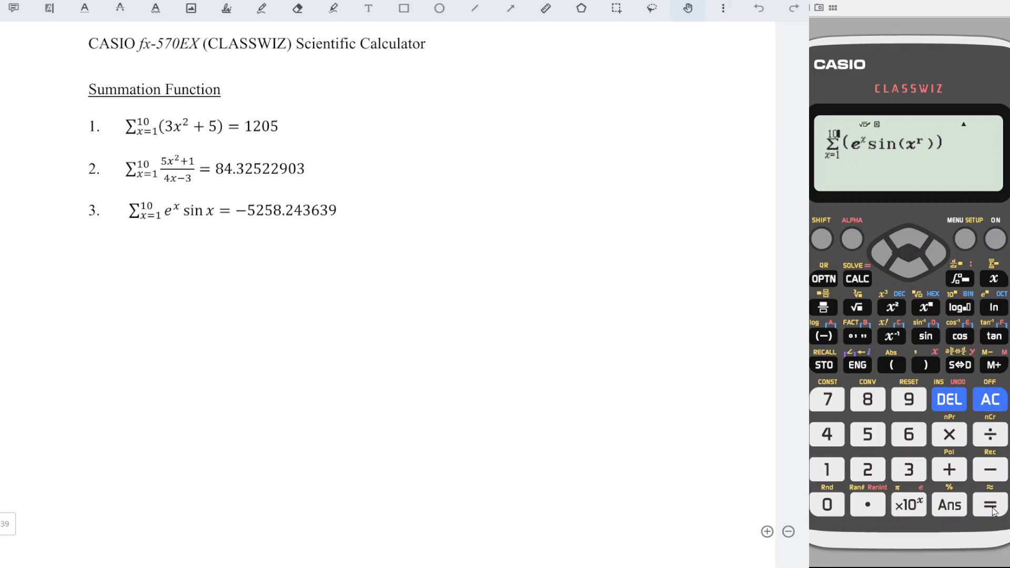
# Step: Sum e^x·sin(x^r) from x=1 to 10, giving −5258.243639
pyautogui.click(991, 505)
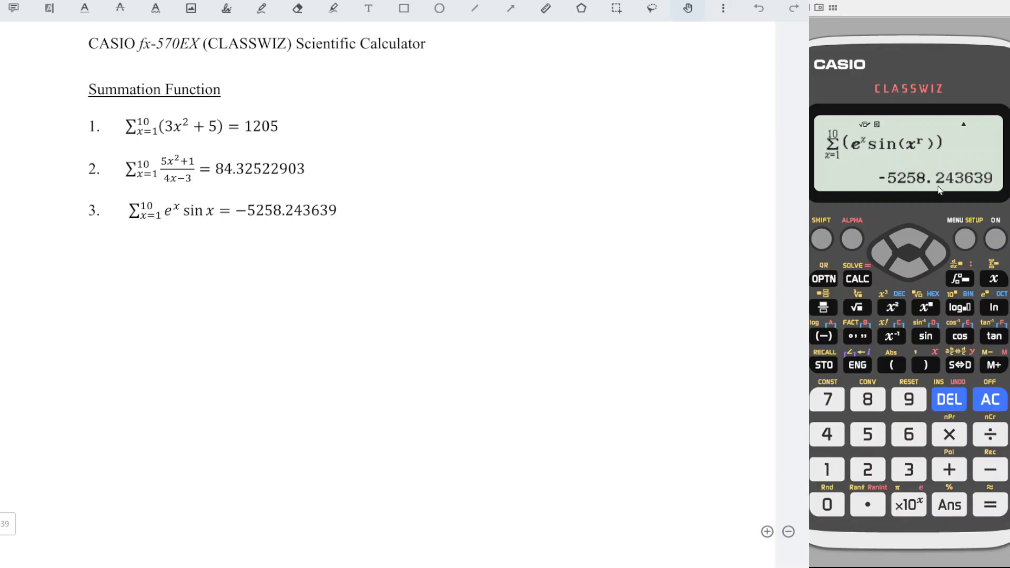